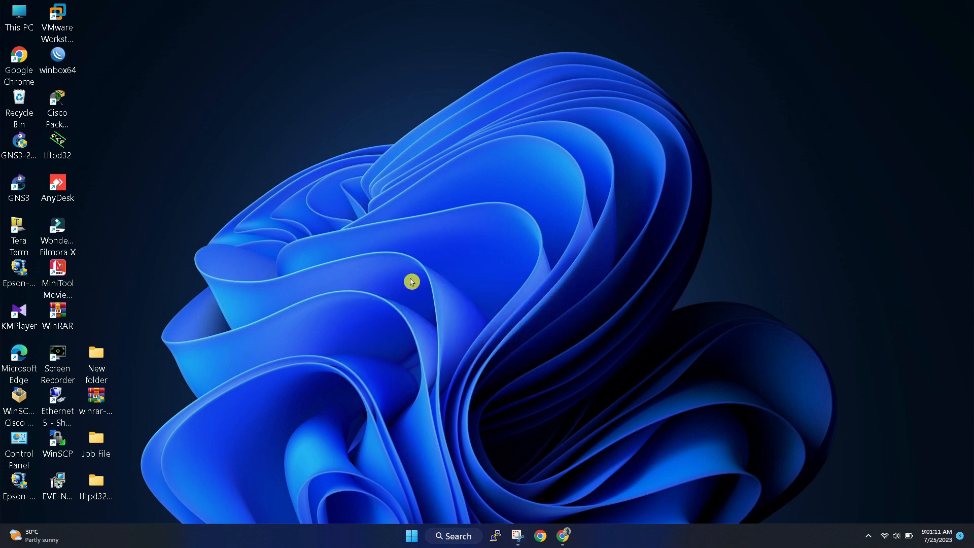
Open This PC in File Explorer to view drives C, D, E and F.
double_click(19, 14)
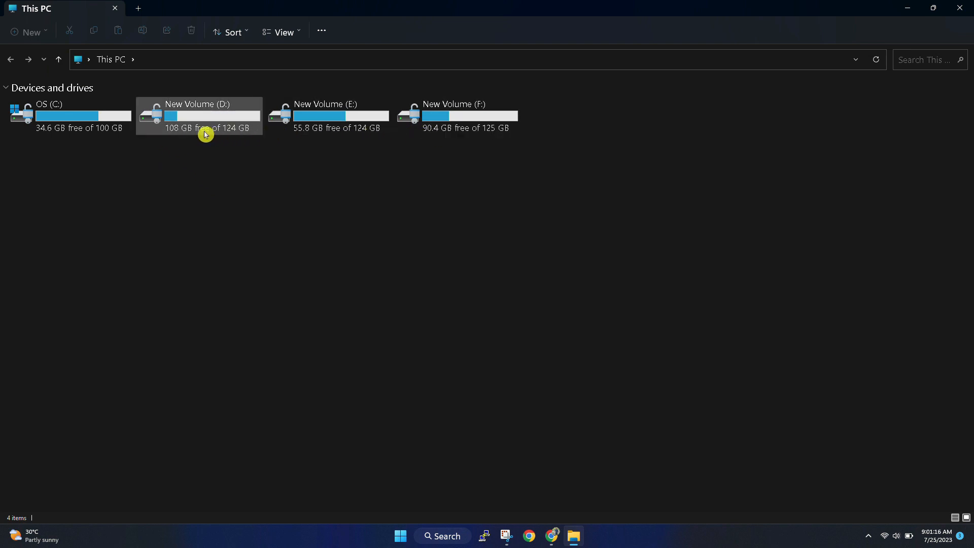
mouse_move(210, 126)
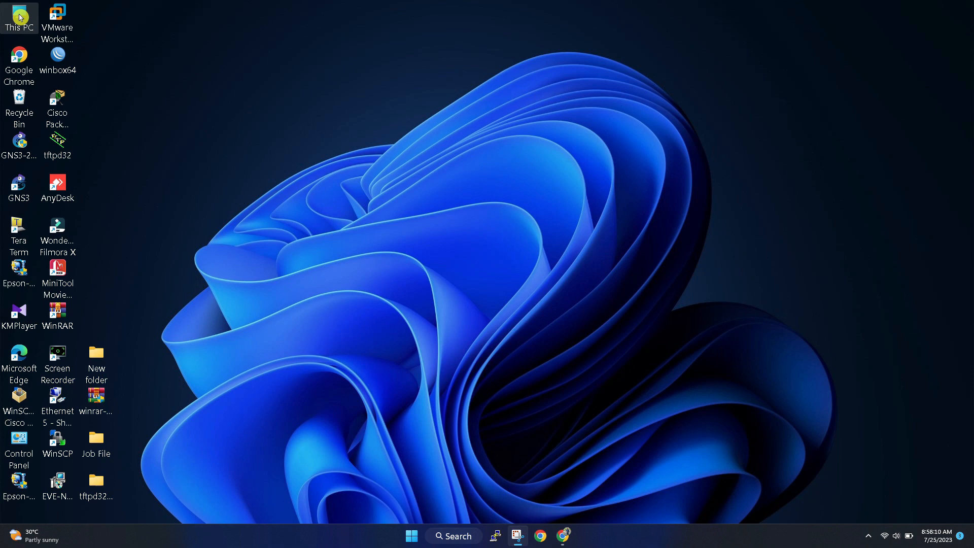
Open Computer Management via This PC's Manage option.
right_click(20, 15)
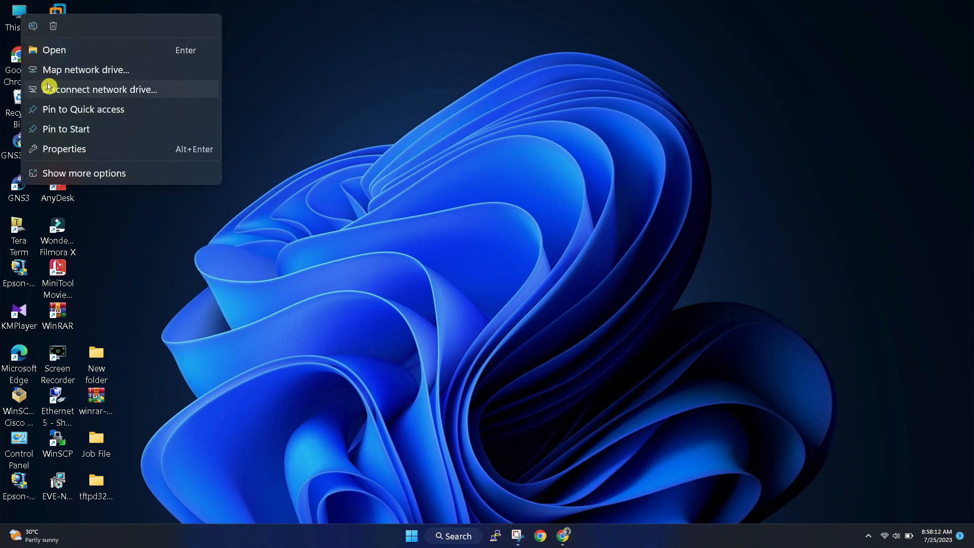
mouse_move(79, 174)
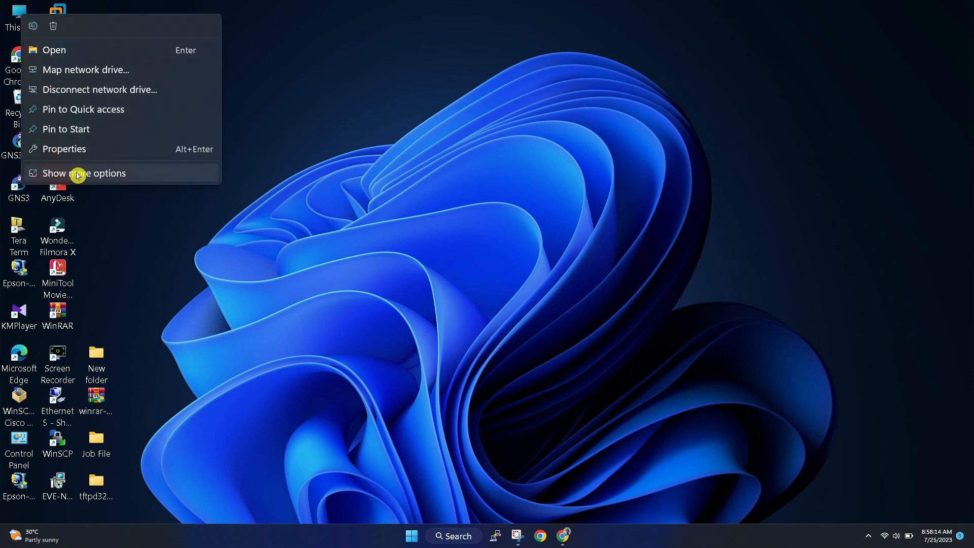
click(84, 172)
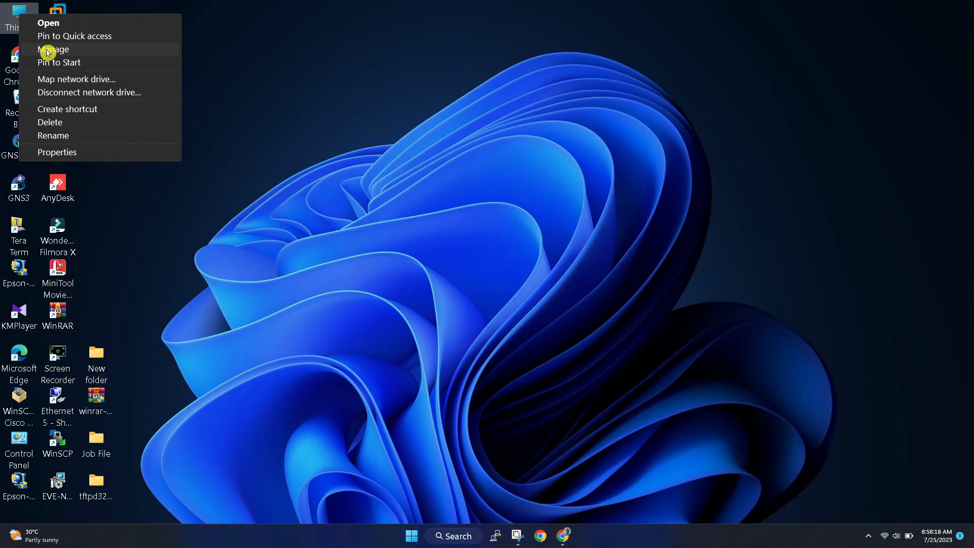
click(53, 48)
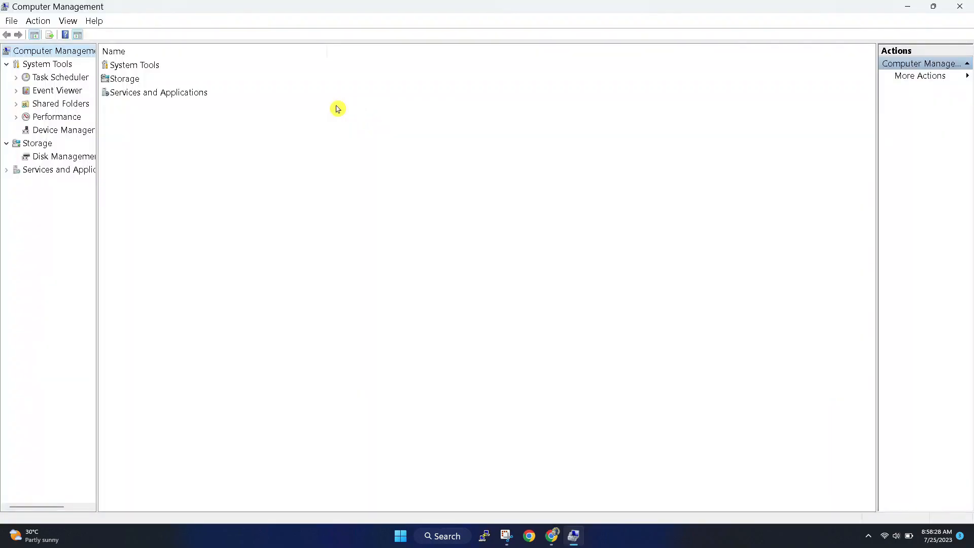
mouse_move(287, 121)
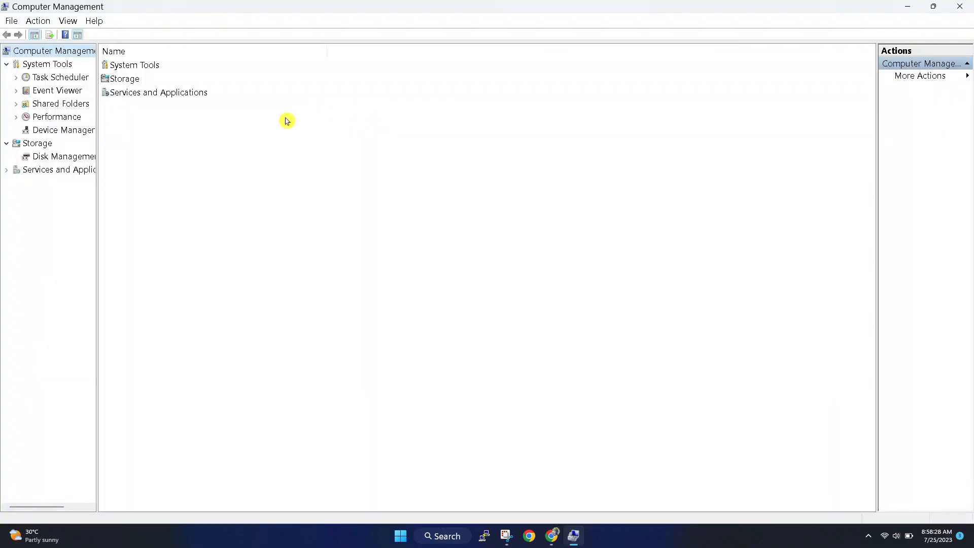
mouse_move(230, 136)
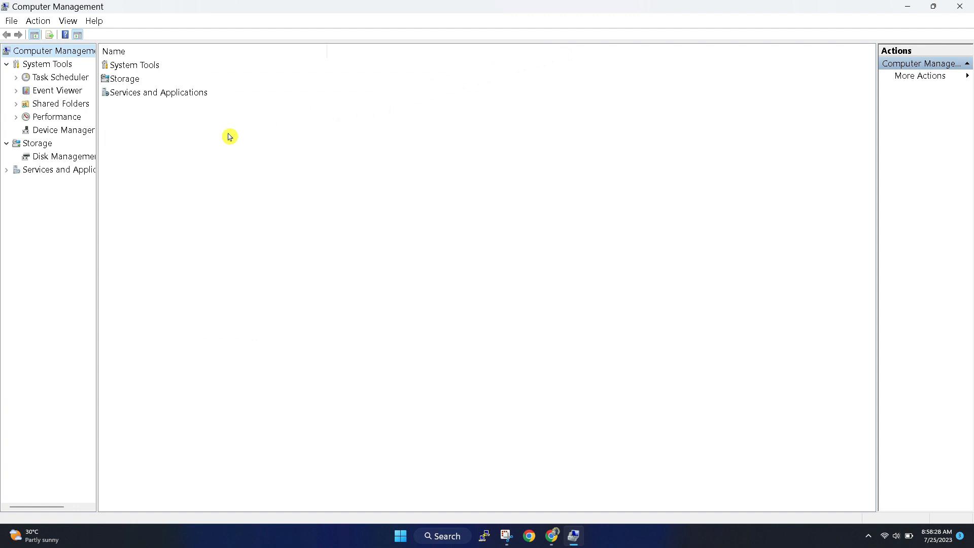
mouse_move(59, 158)
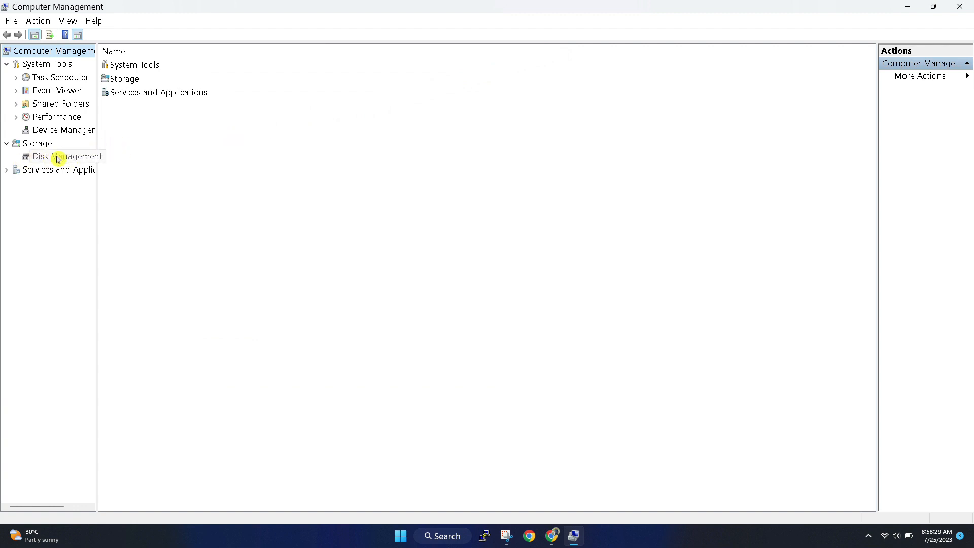
In Disk Management, remove the drive letter from New Volume (D:), confirming both warnings.
click(58, 156)
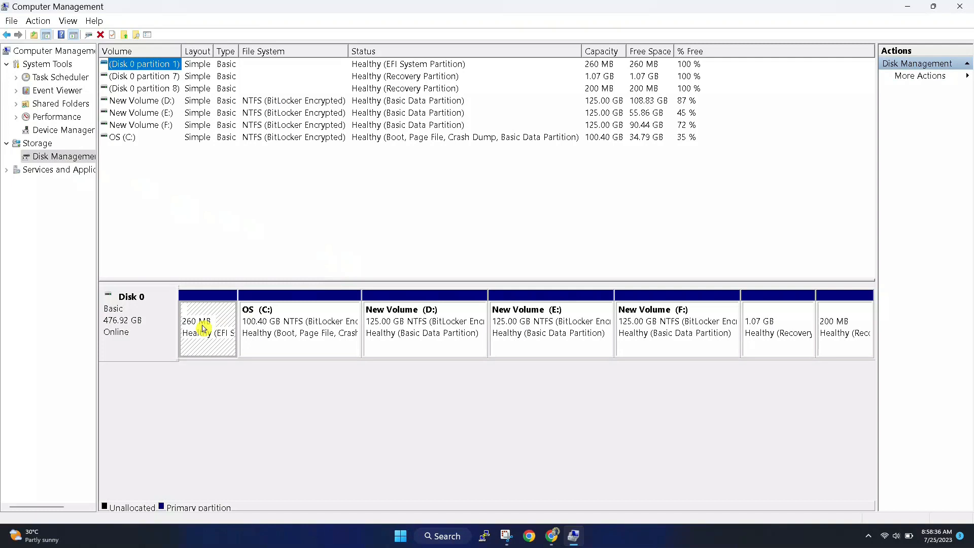
mouse_move(404, 318)
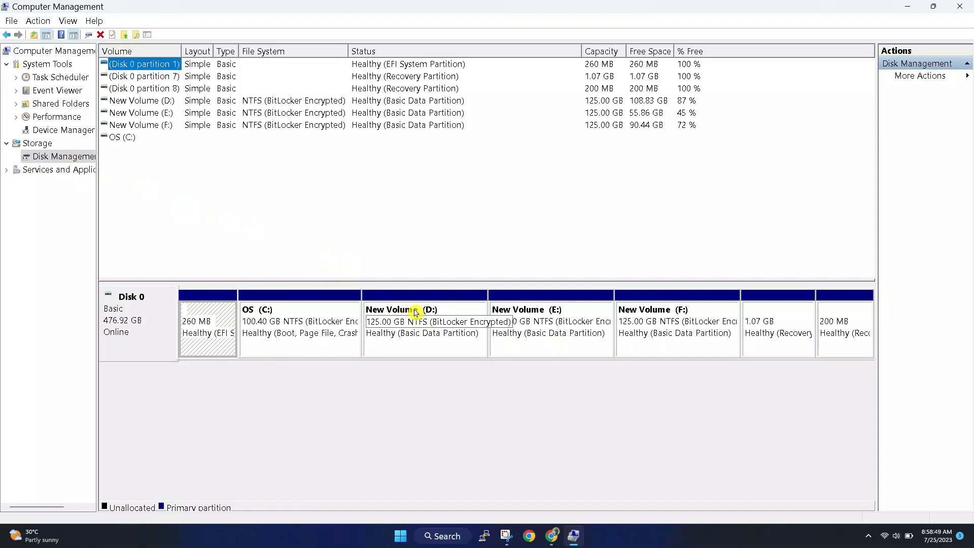
right_click(414, 312)
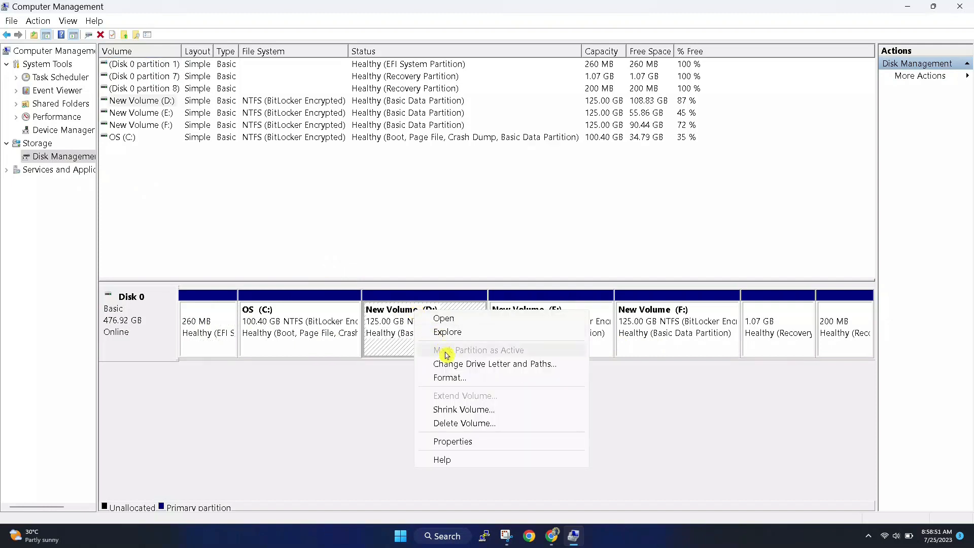
mouse_move(522, 375)
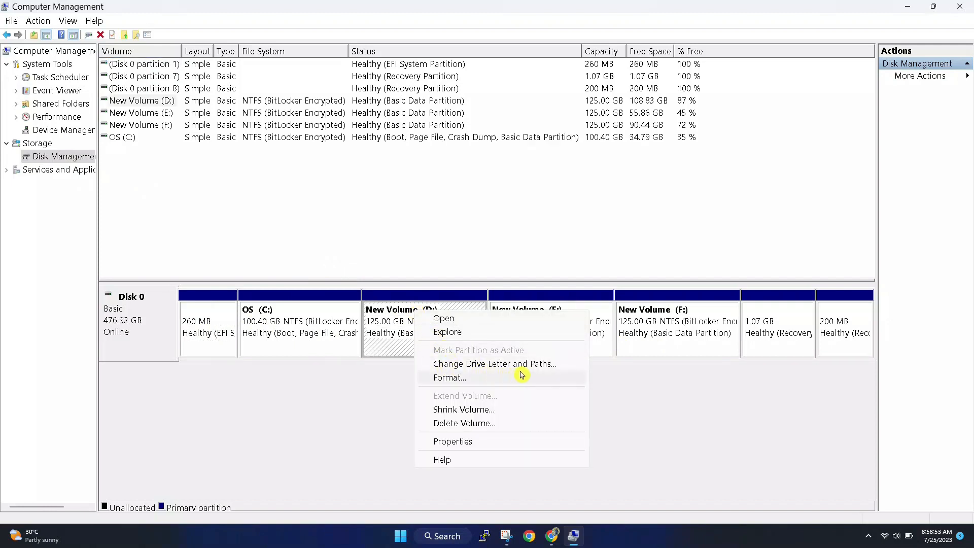
click(495, 363)
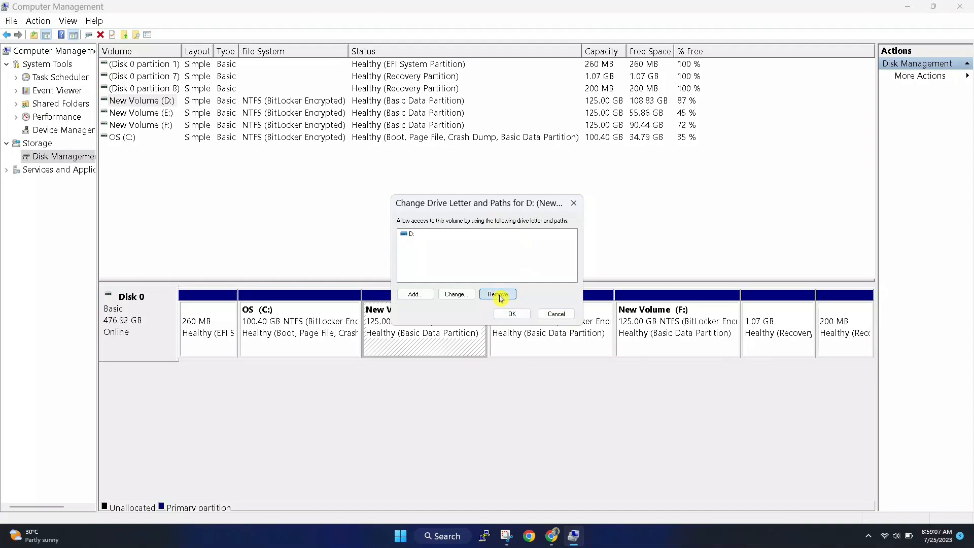
click(497, 295)
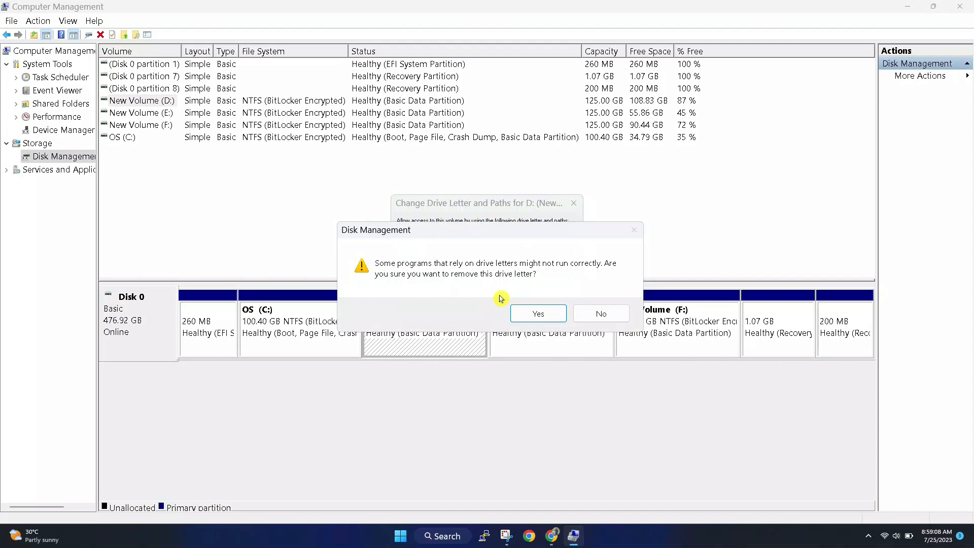
click(538, 313)
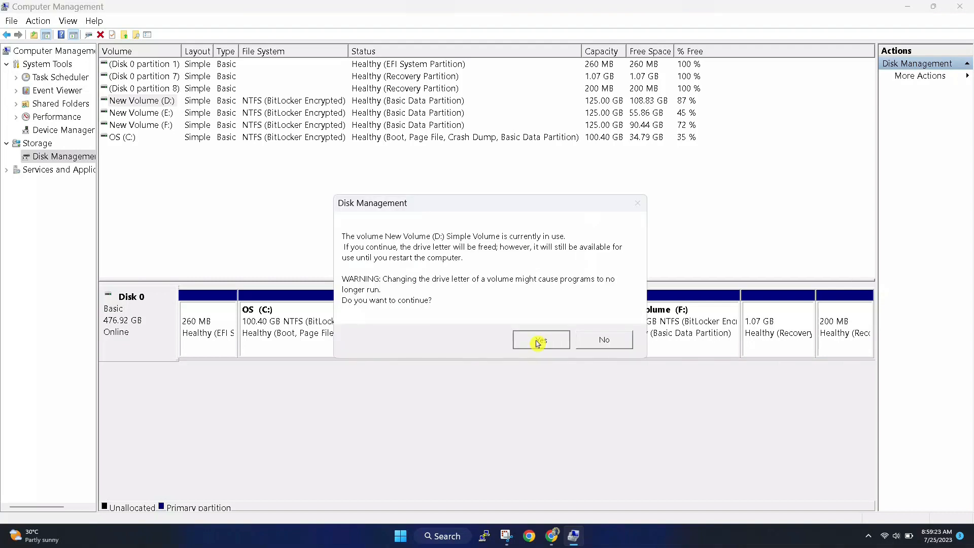
click(541, 339)
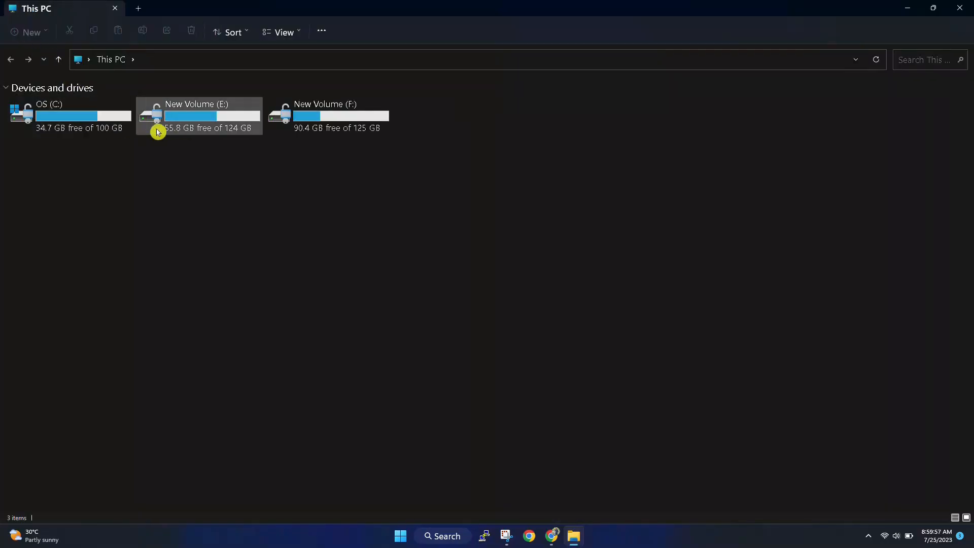
mouse_move(181, 113)
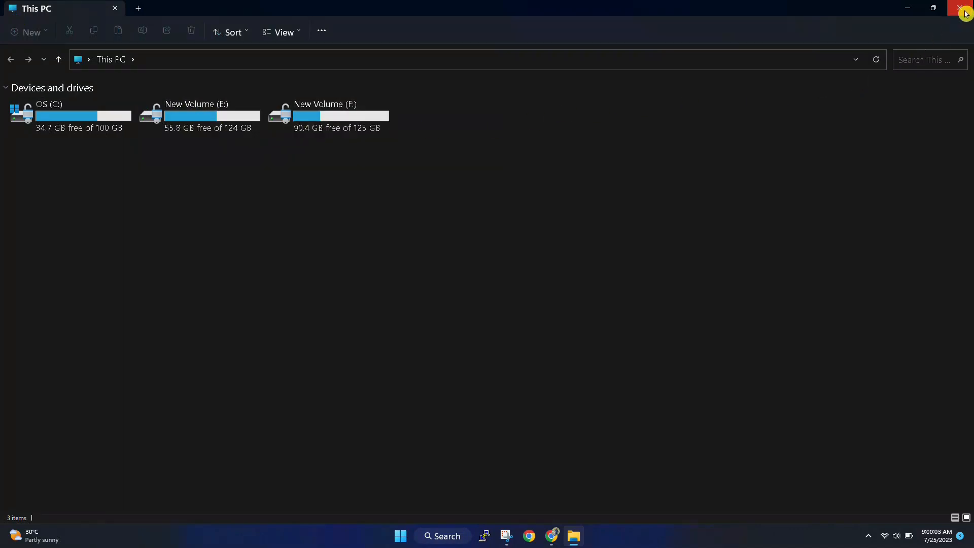
Close File Explorer after confirming This PC lists only C, E and F.
click(958, 8)
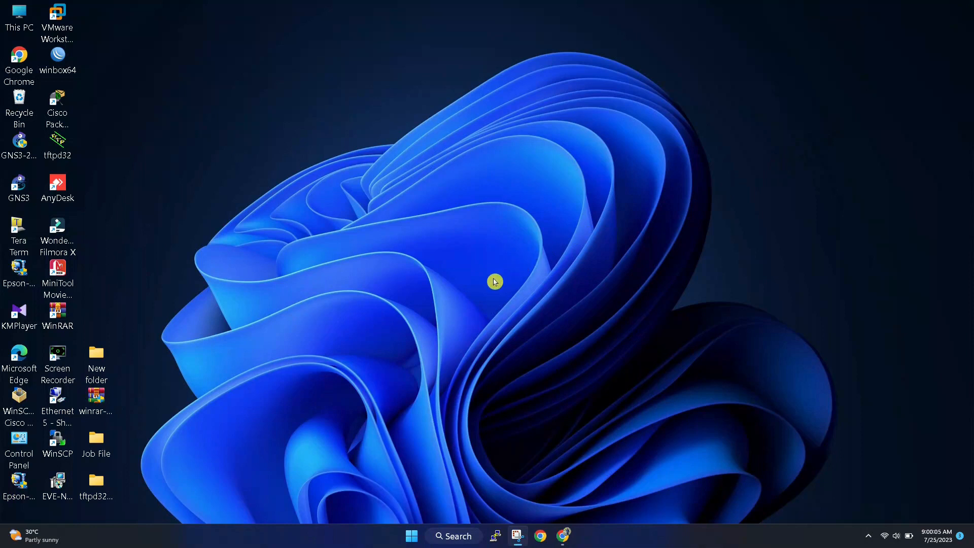
click(18, 11)
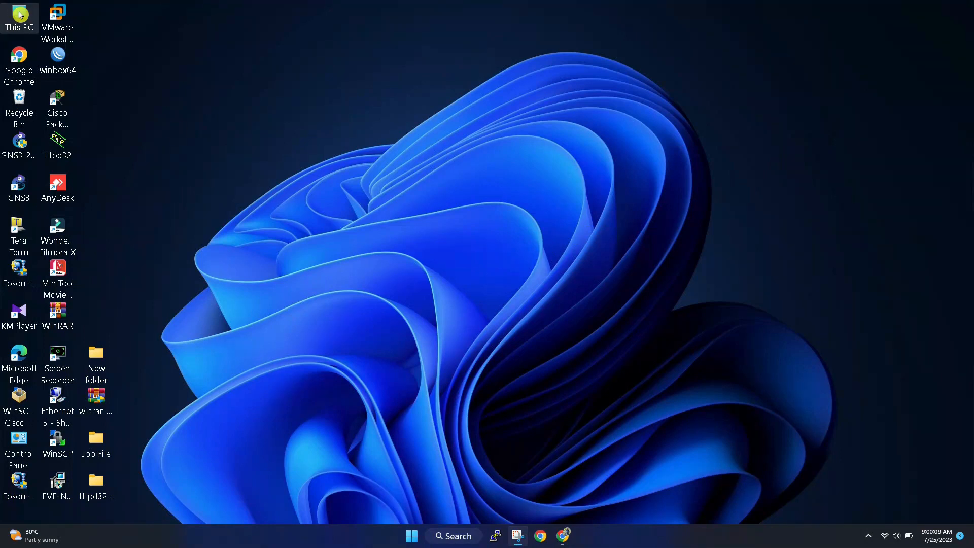
Reopen Computer Management via This PC's Manage option.
right_click(19, 13)
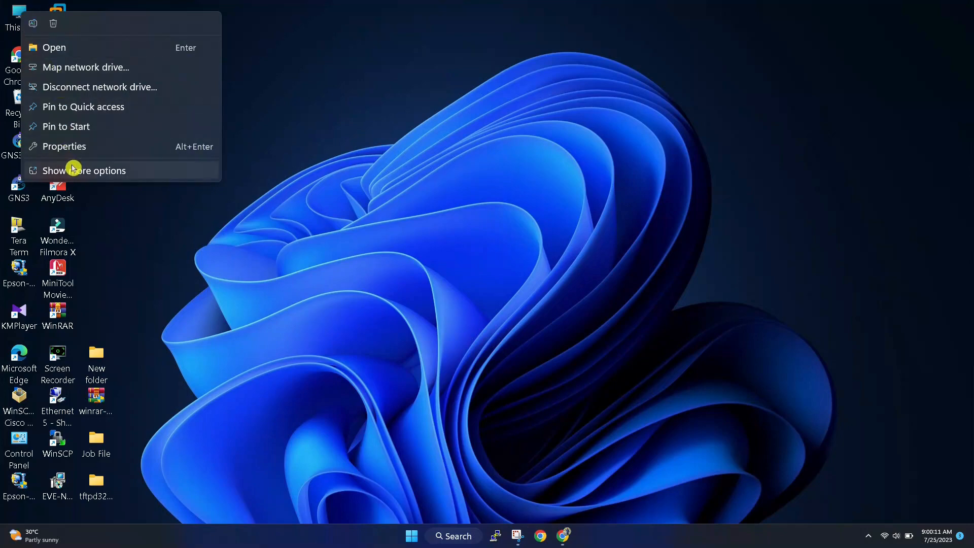
click(85, 170)
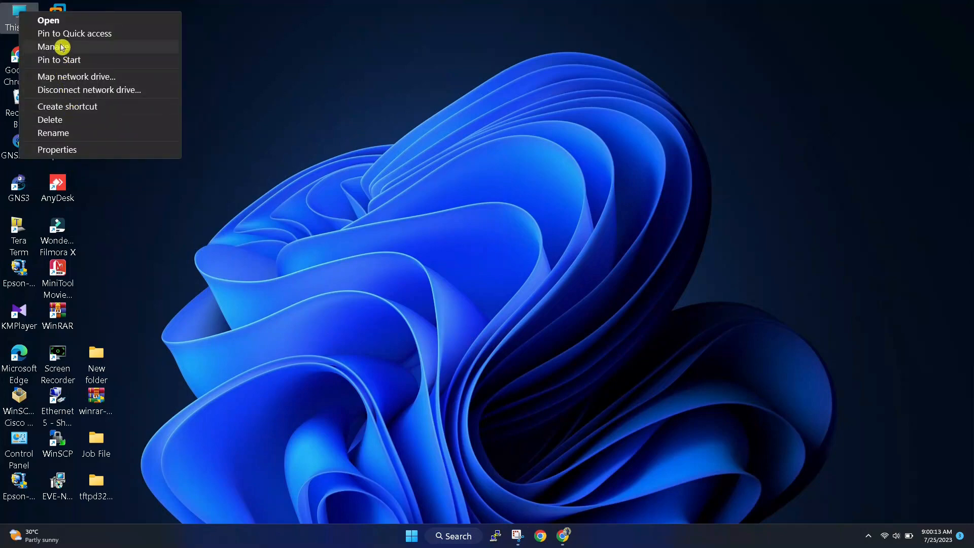
click(55, 47)
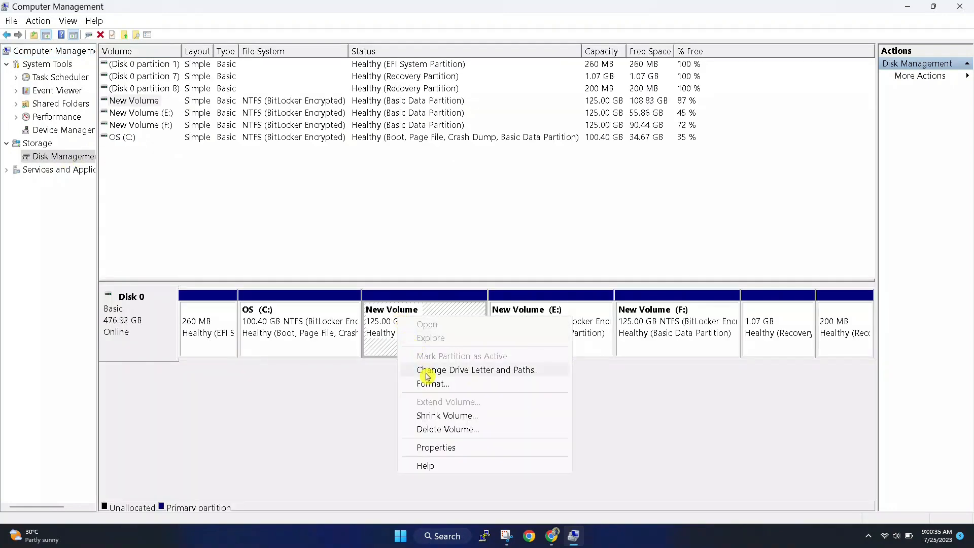
mouse_move(445, 377)
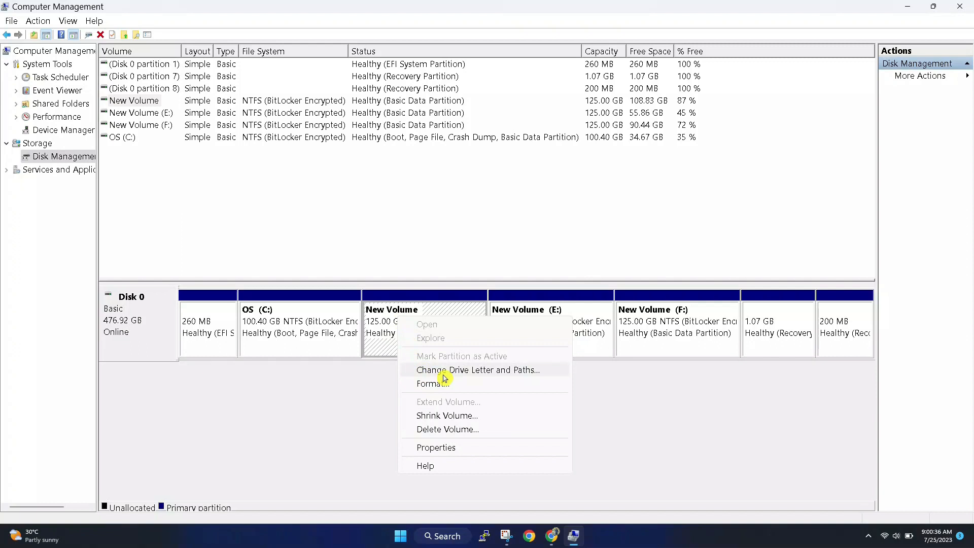
Assign drive letter D back to the unlettered New Volume.
click(478, 370)
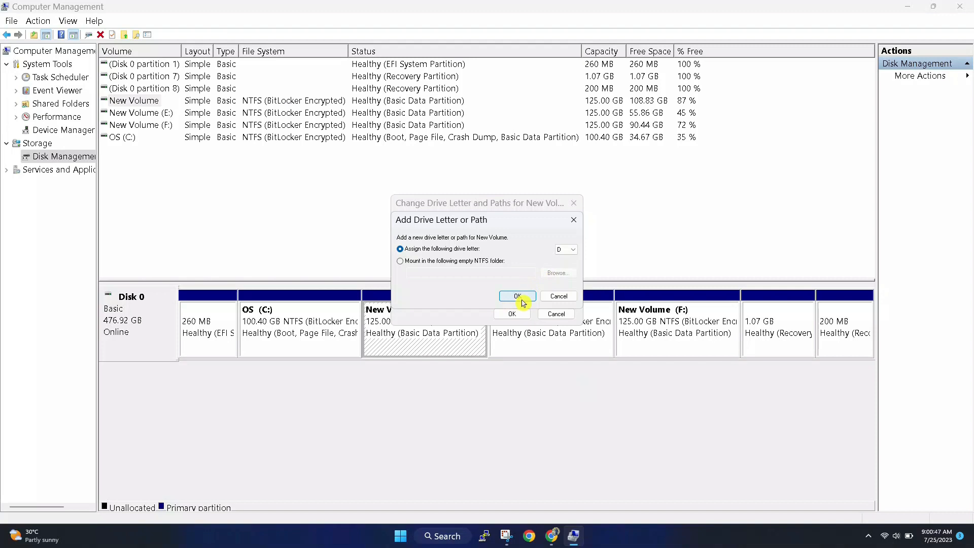
click(518, 296)
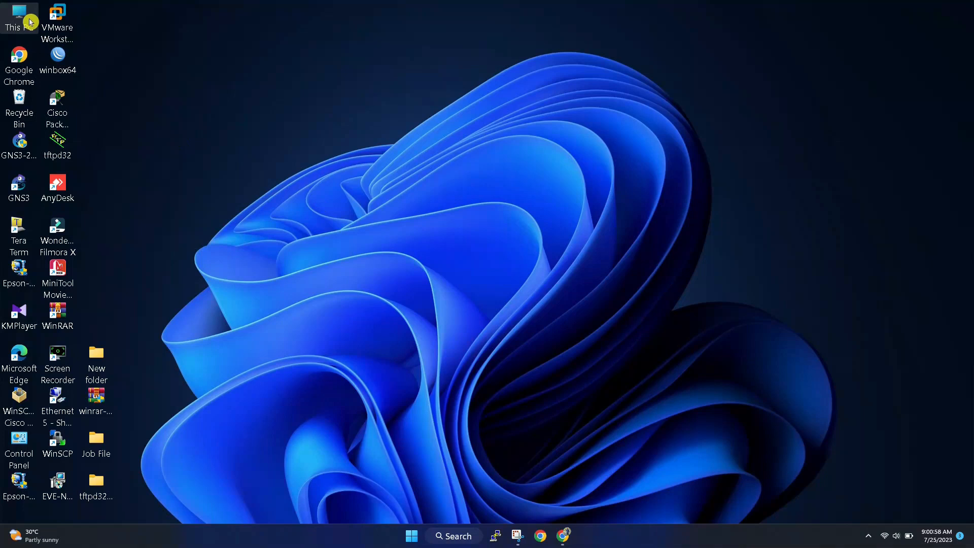
Open This PC to confirm New Volume (D:) is listed again.
double_click(19, 12)
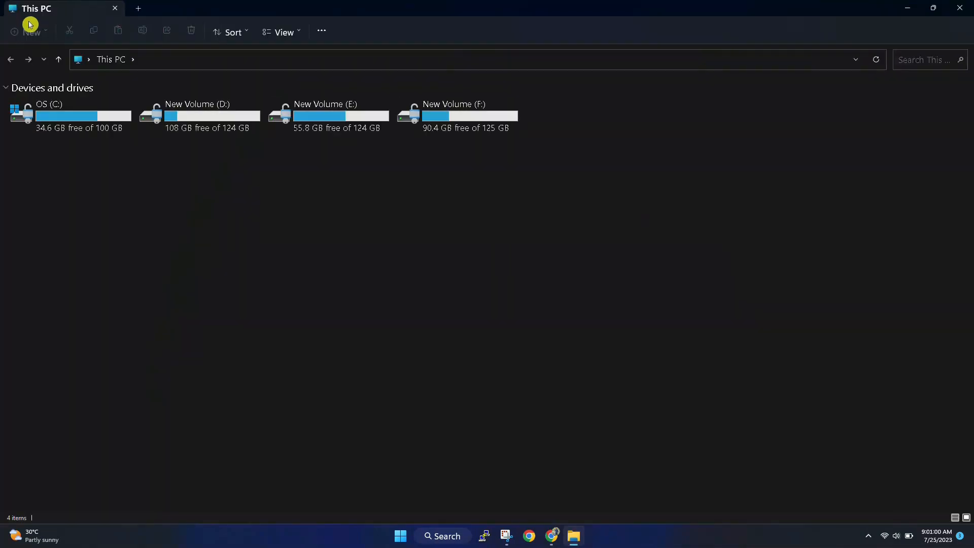
mouse_move(212, 113)
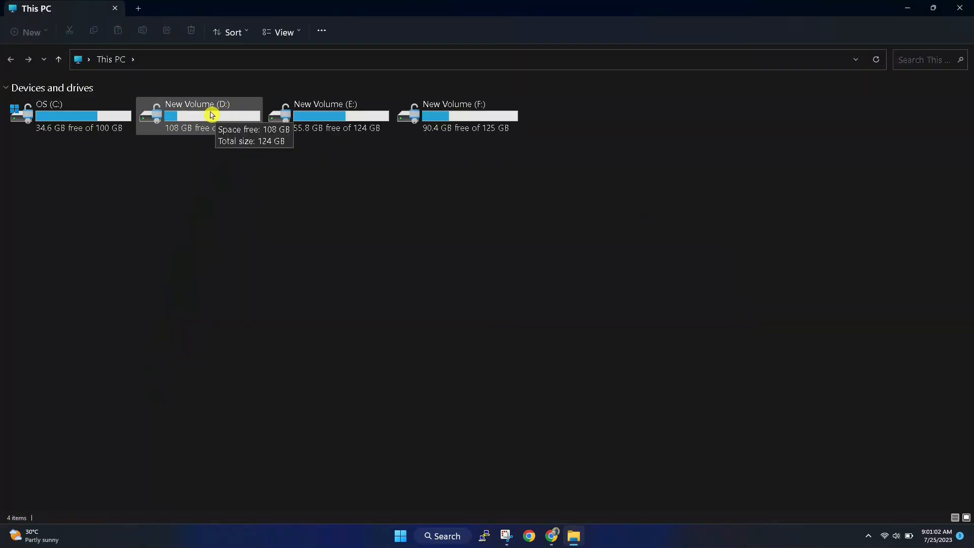
mouse_move(339, 116)
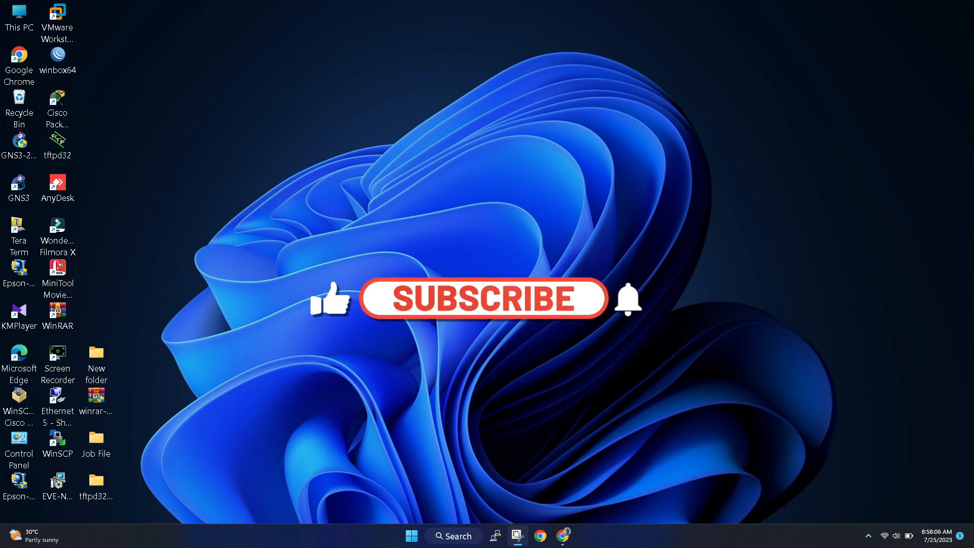
click(483, 309)
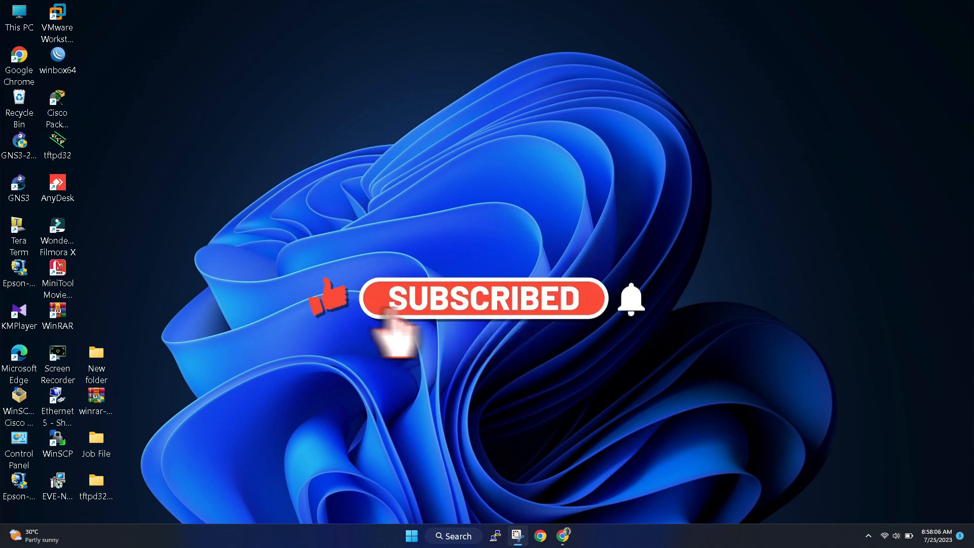